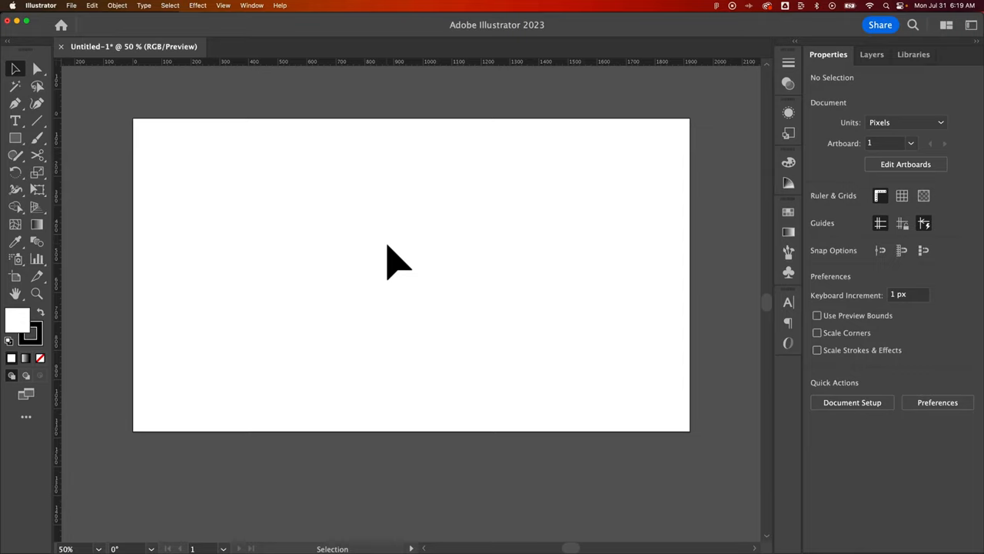
{"action": "mouse_move", "coordinate": [413, 258]}
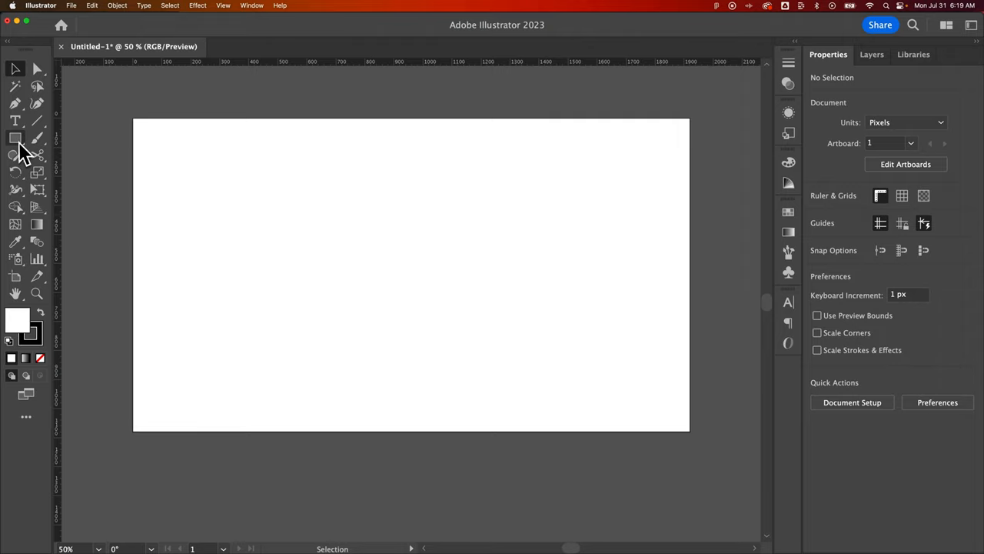
{"action": "mouse_move", "coordinate": [16, 138]}
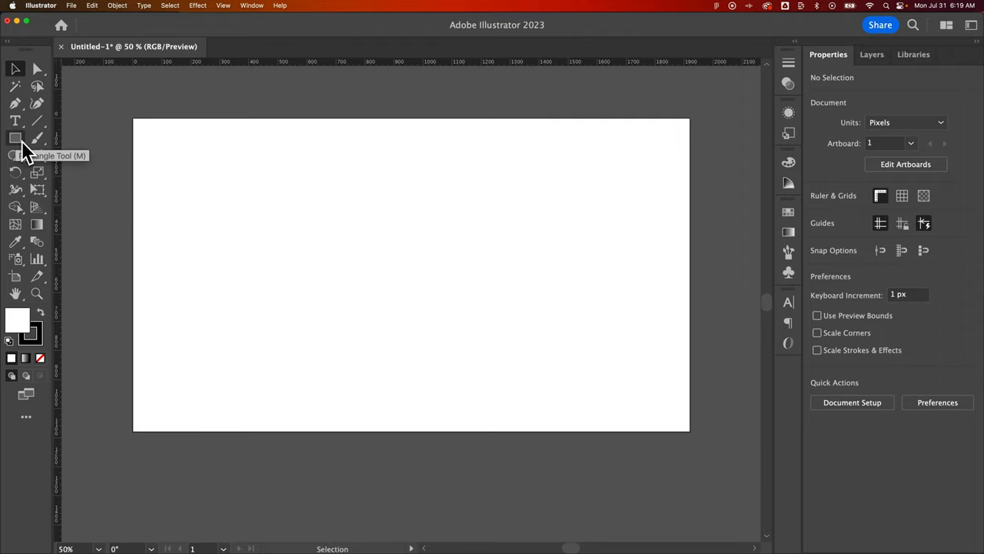
Choose the Ellipse Tool from the shape tools flyout.
{"action": "left_click", "coordinate": [16, 139]}
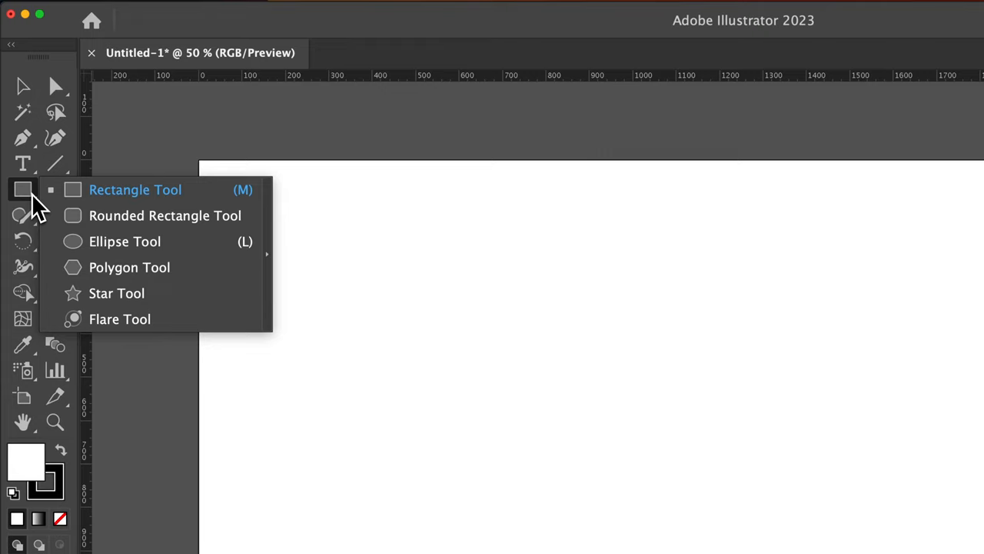
{"action": "mouse_move", "coordinate": [185, 249]}
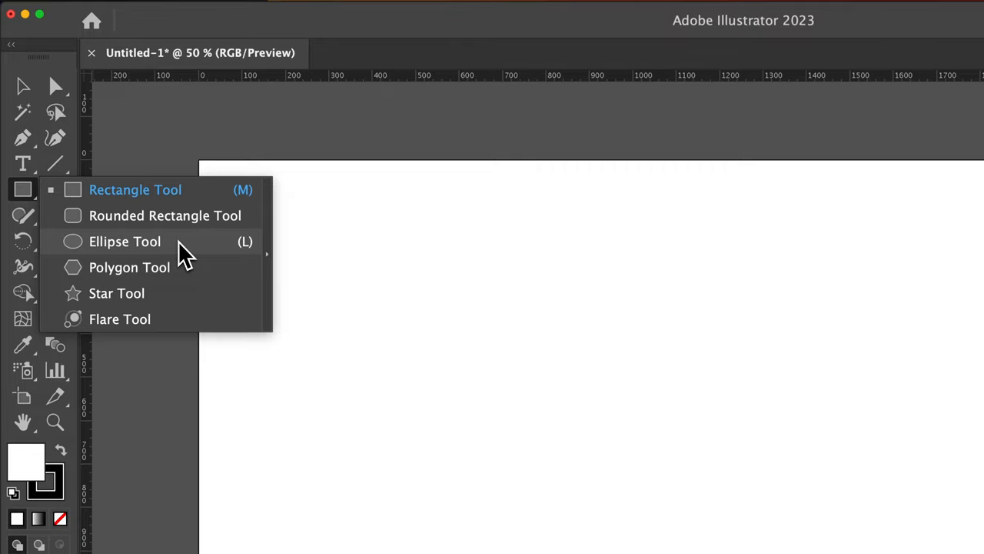
{"action": "left_click", "coordinate": [125, 240]}
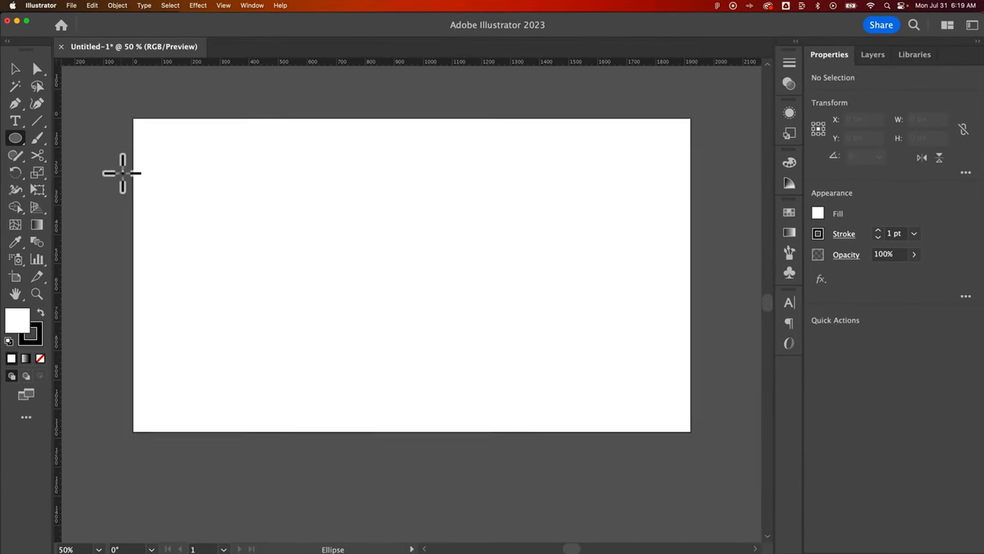
{"action": "mouse_move", "coordinate": [144, 176]}
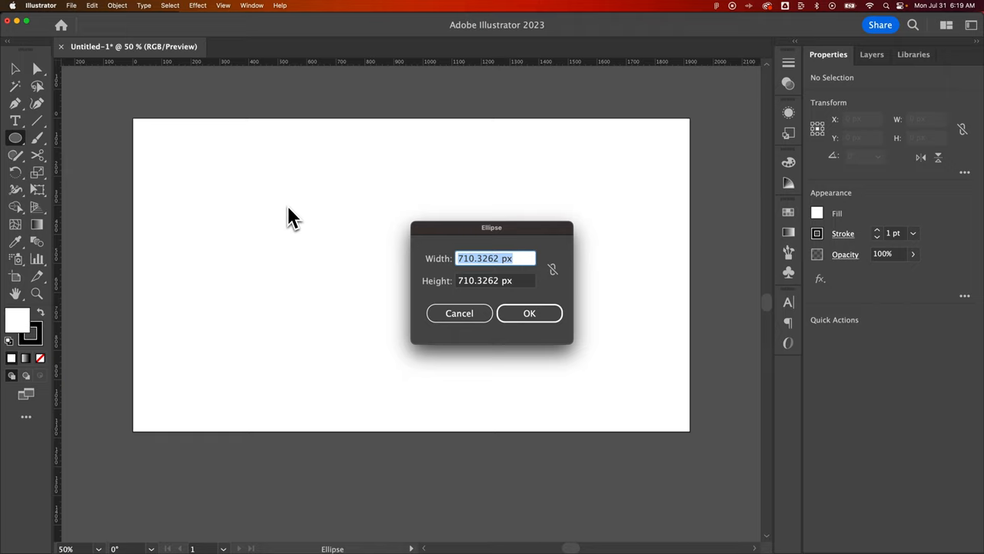
{"action": "left_click", "coordinate": [458, 314]}
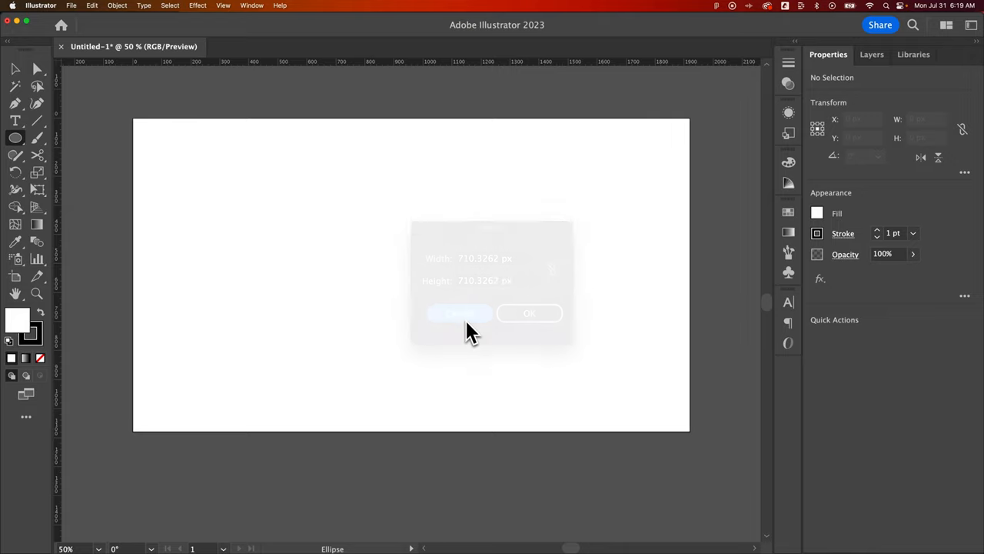
{"action": "left_click", "coordinate": [458, 313]}
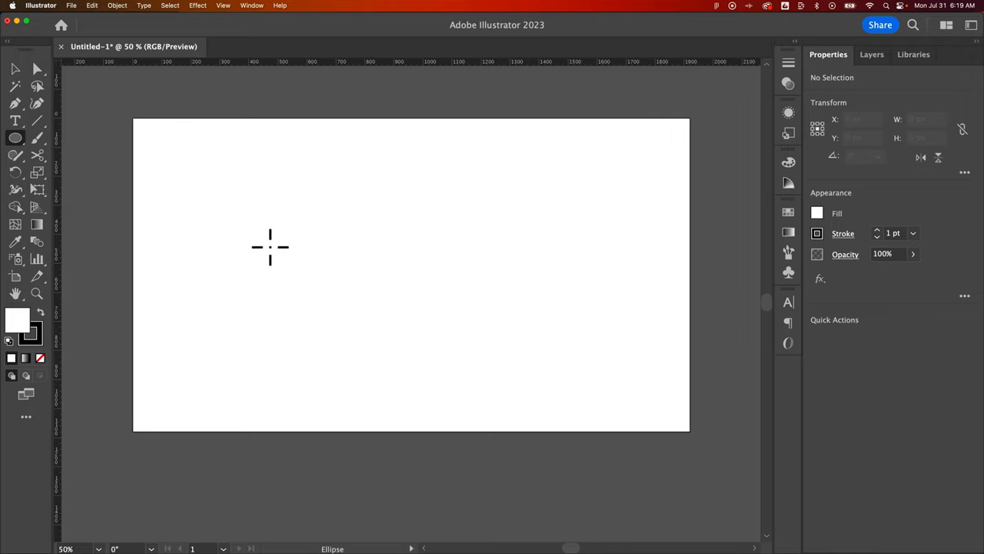
Drag out a large ellipse across the middle of the artboard.
{"action": "left_click_drag", "start_coordinate": [269, 246], "coordinate": [623, 392]}
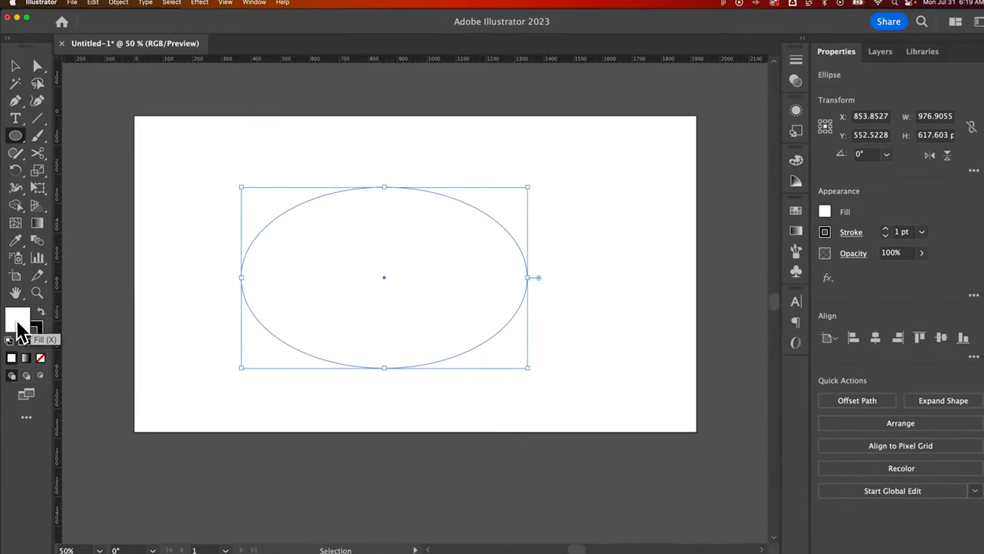
{"action": "mouse_move", "coordinate": [34, 341]}
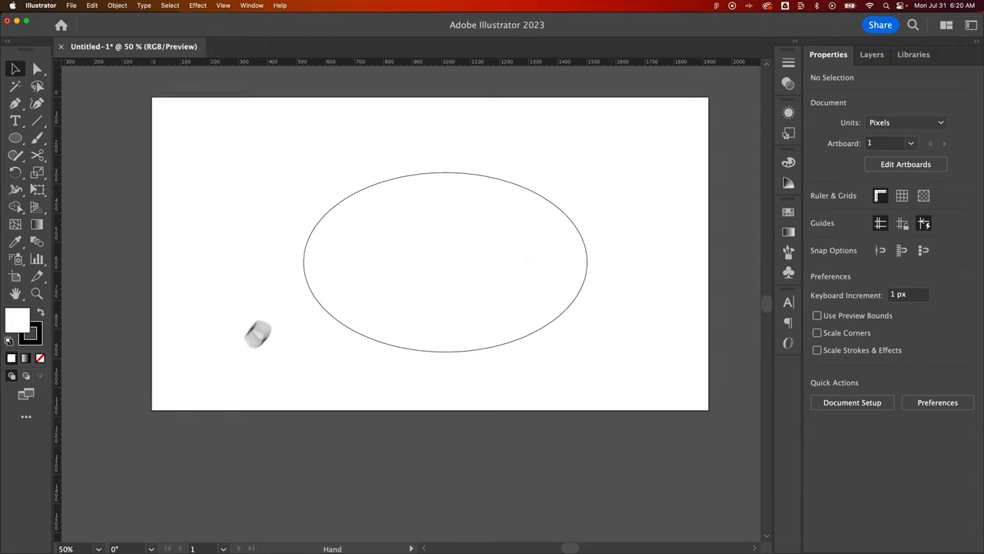
{"action": "left_click_drag", "start_coordinate": [259, 332], "coordinate": [369, 277]}
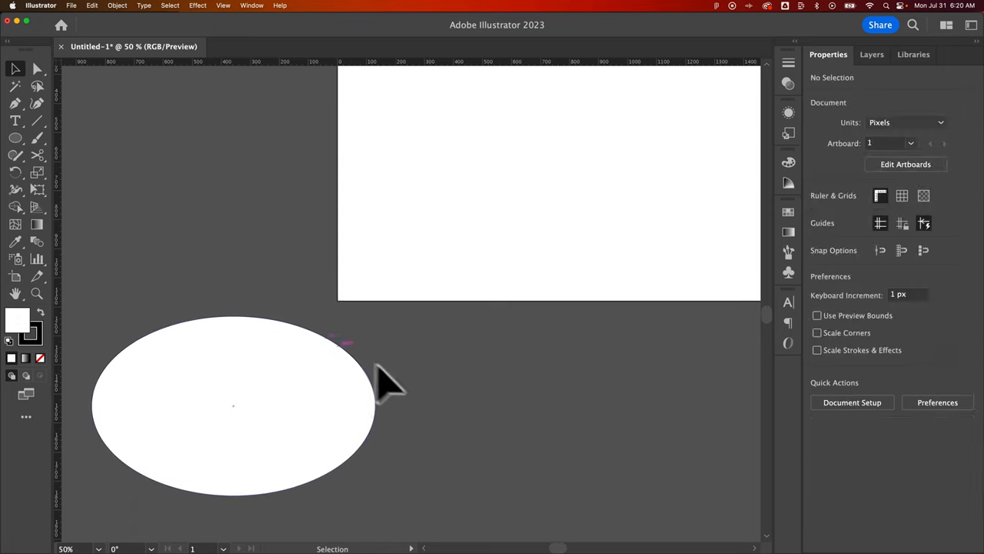
{"action": "mouse_move", "coordinate": [245, 406]}
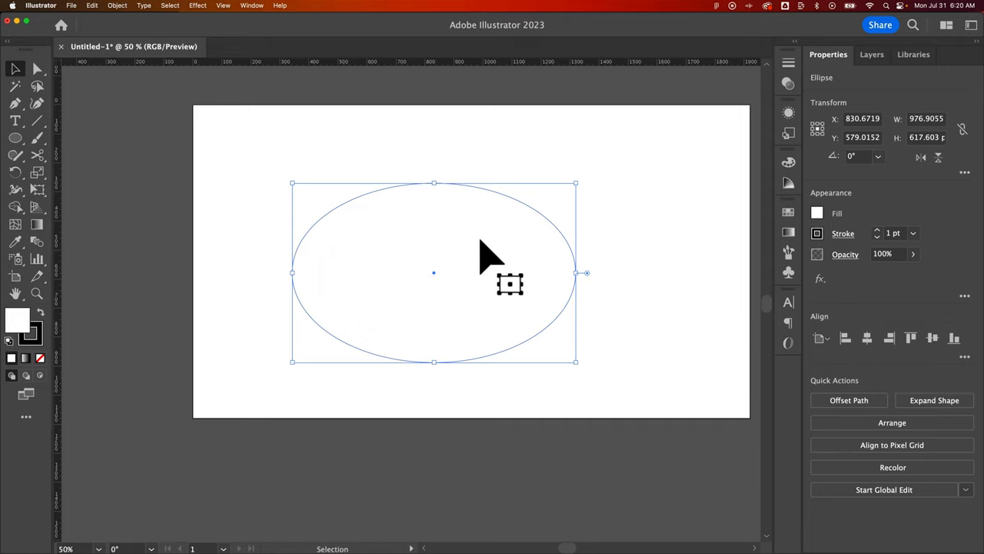
{"action": "mouse_move", "coordinate": [262, 300]}
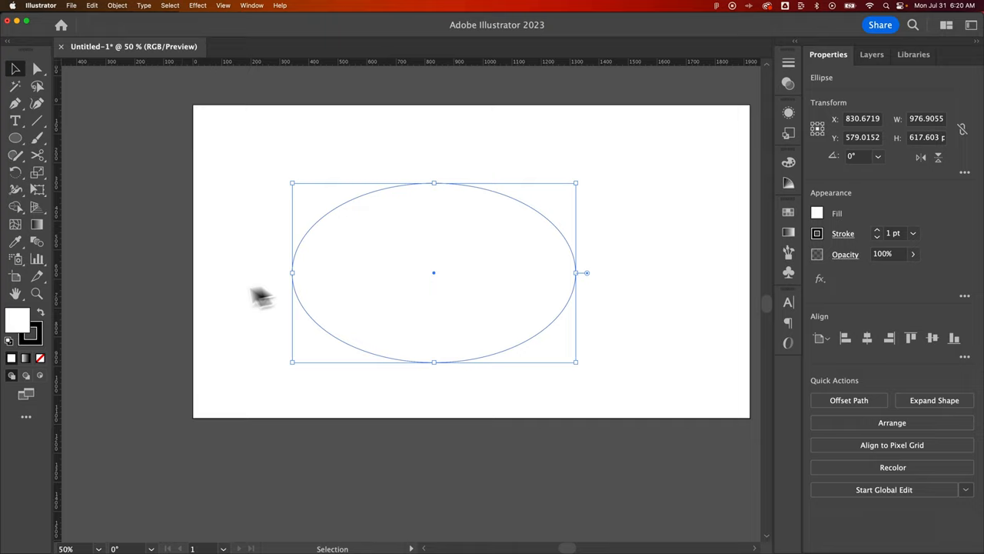
{"action": "mouse_move", "coordinate": [68, 332]}
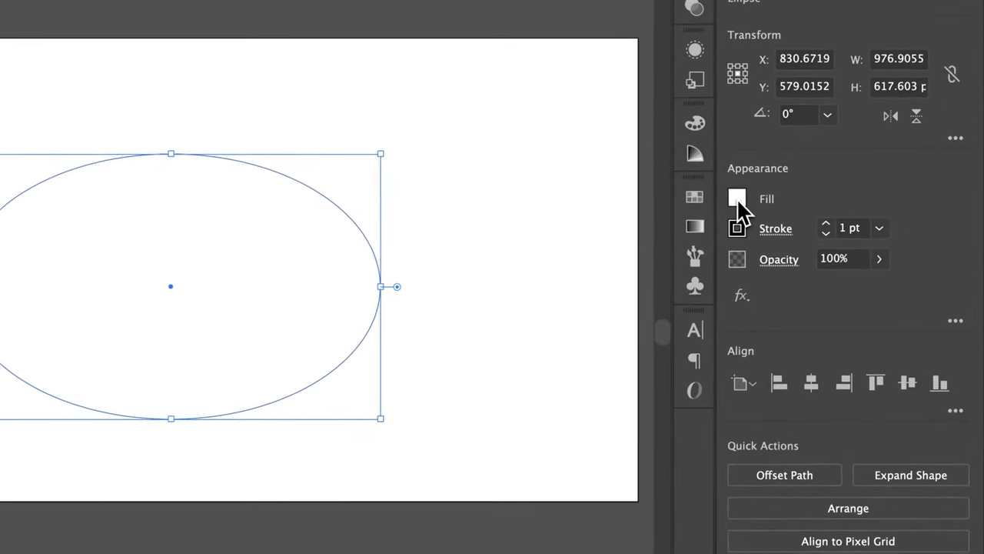
Give the ellipse a cyan fill and a 20 pt stroke weight.
{"action": "left_click", "coordinate": [738, 198]}
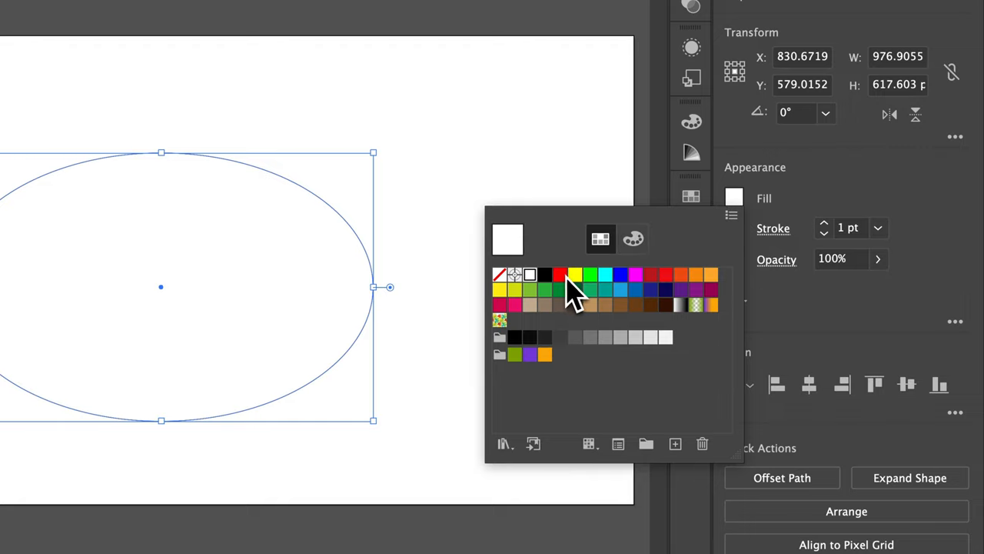
{"action": "left_click", "coordinate": [606, 273]}
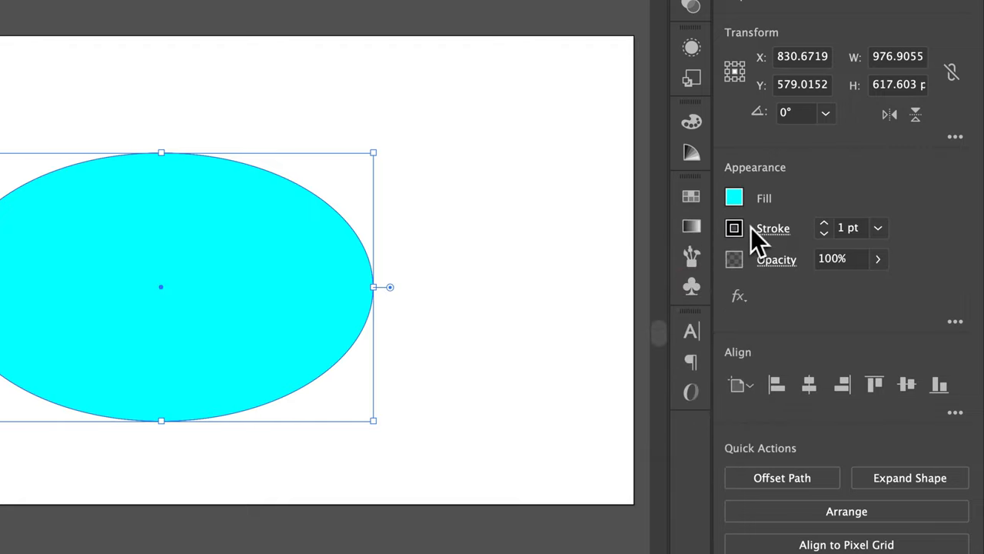
{"action": "left_click", "coordinate": [849, 228]}
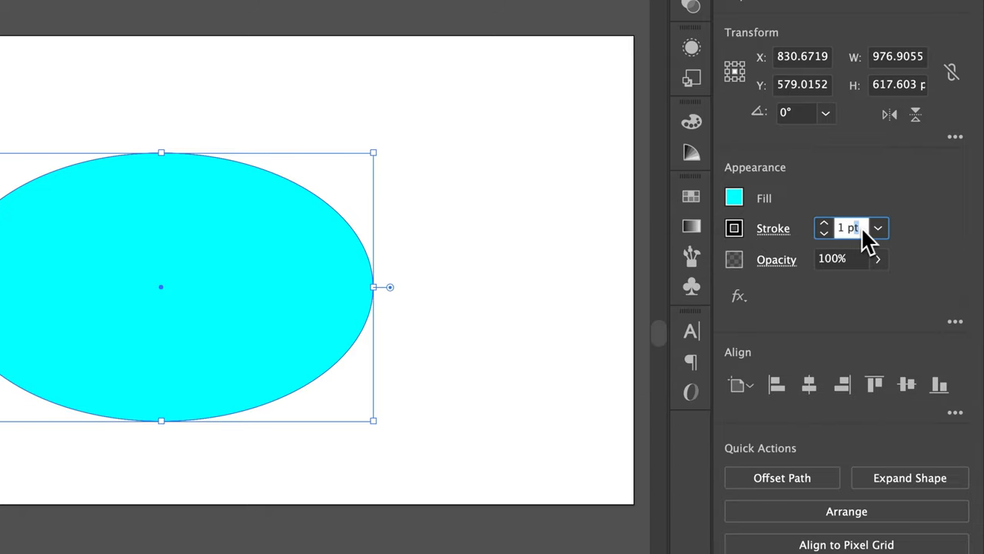
{"action": "type", "text": "20"}
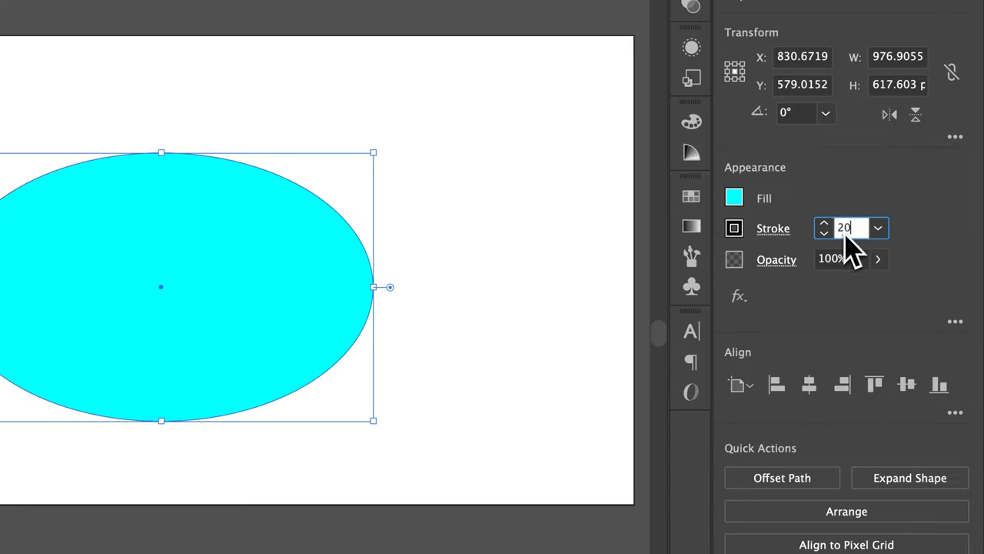
{"action": "key", "text": "Enter"}
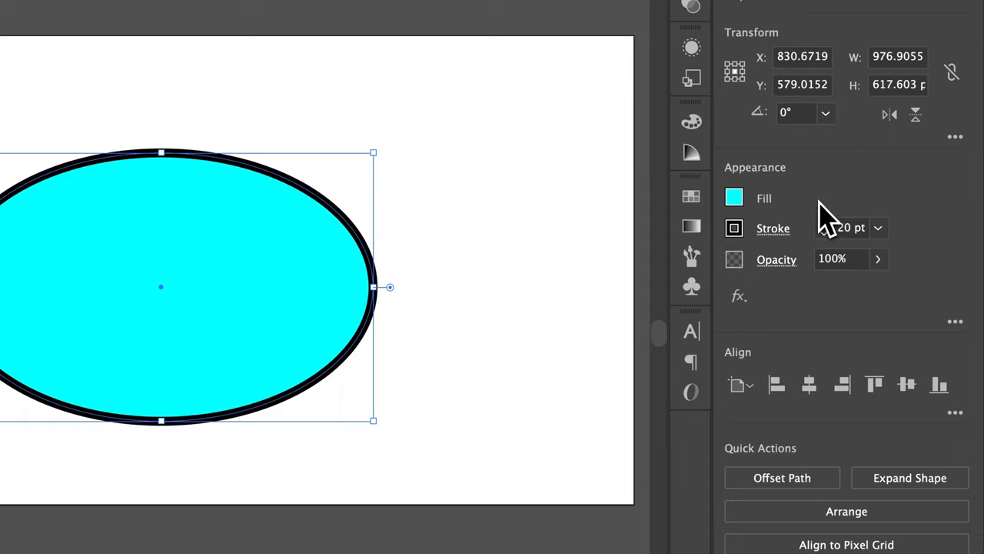
{"action": "mouse_move", "coordinate": [778, 233]}
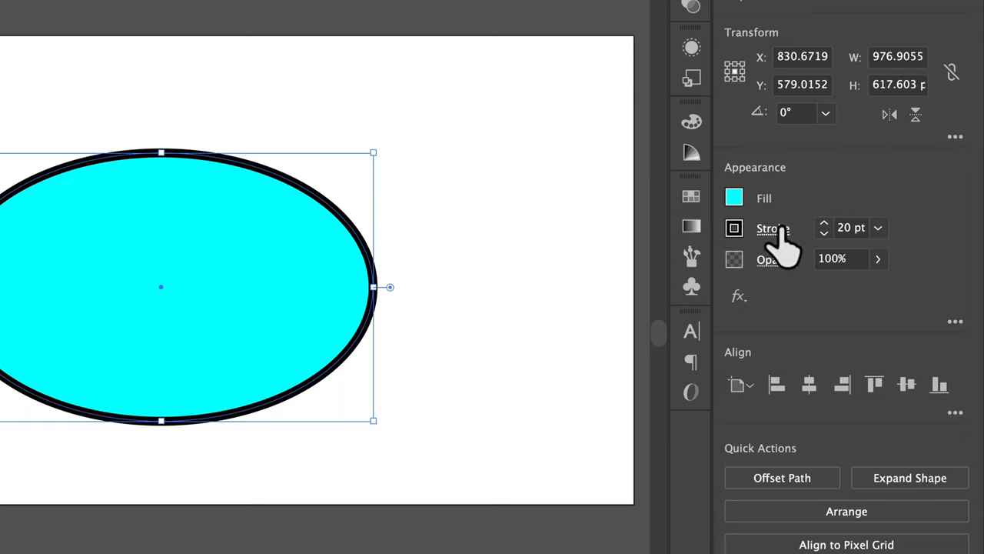
Set the stroke alignment back to centre and adjust the corner join style.
{"action": "left_click", "coordinate": [772, 228]}
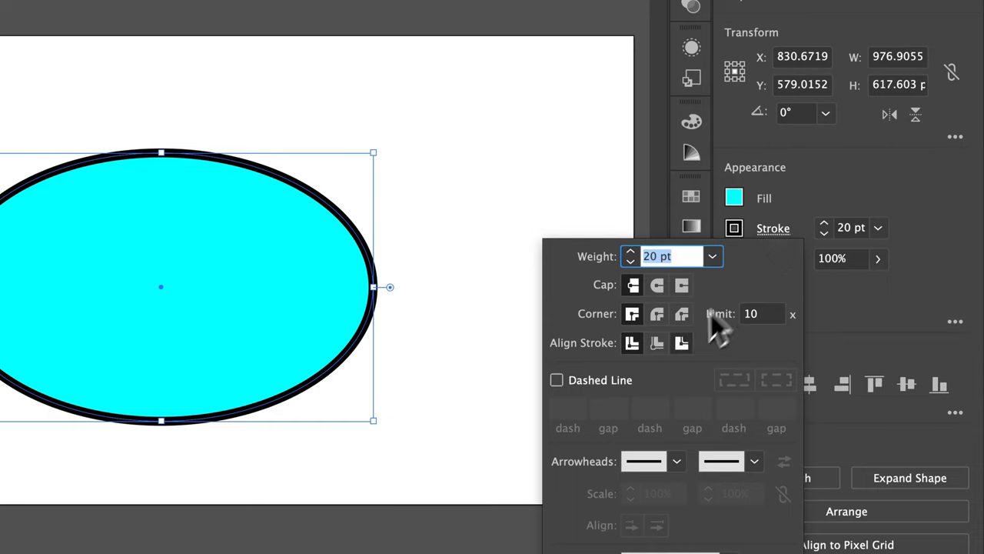
{"action": "left_click", "coordinate": [656, 343]}
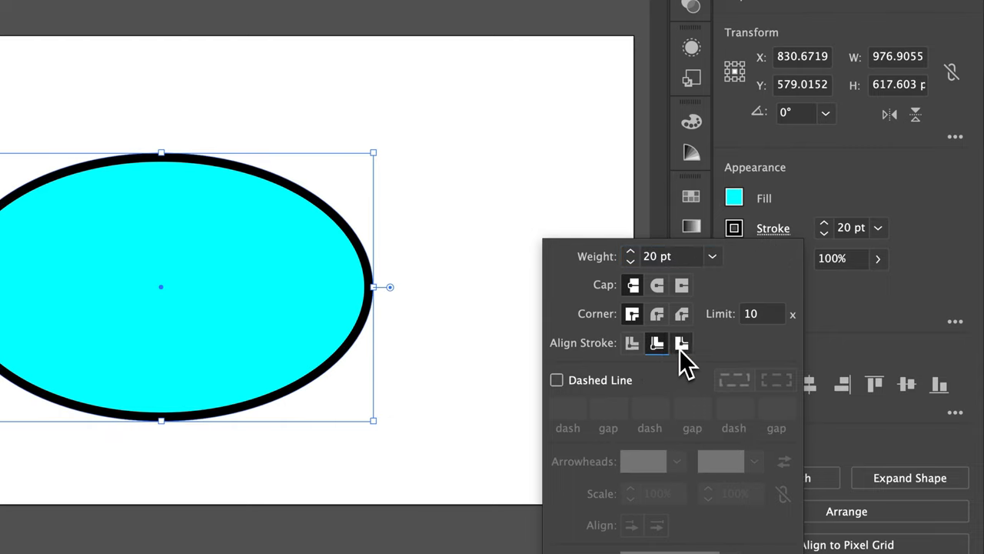
{"action": "left_click", "coordinate": [632, 343]}
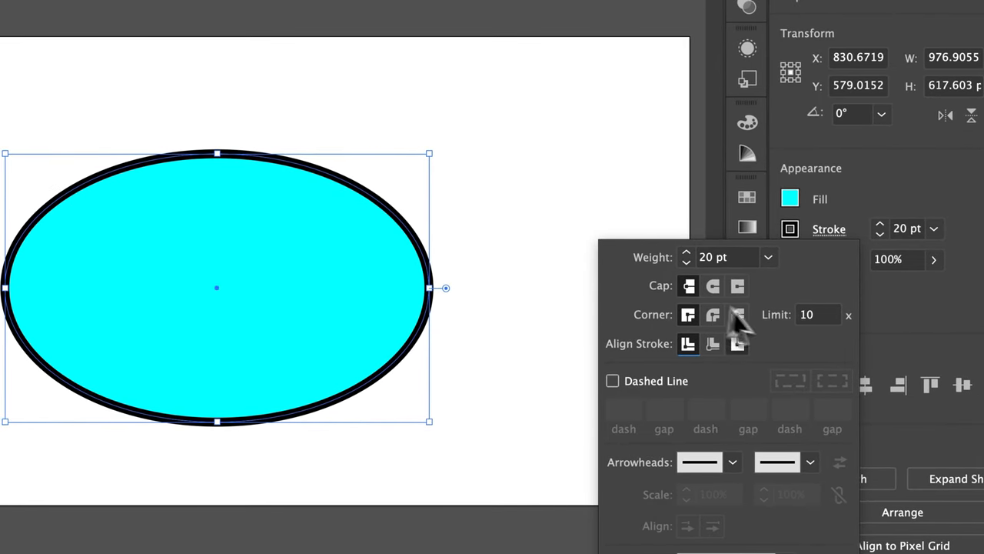
{"action": "left_click", "coordinate": [735, 342]}
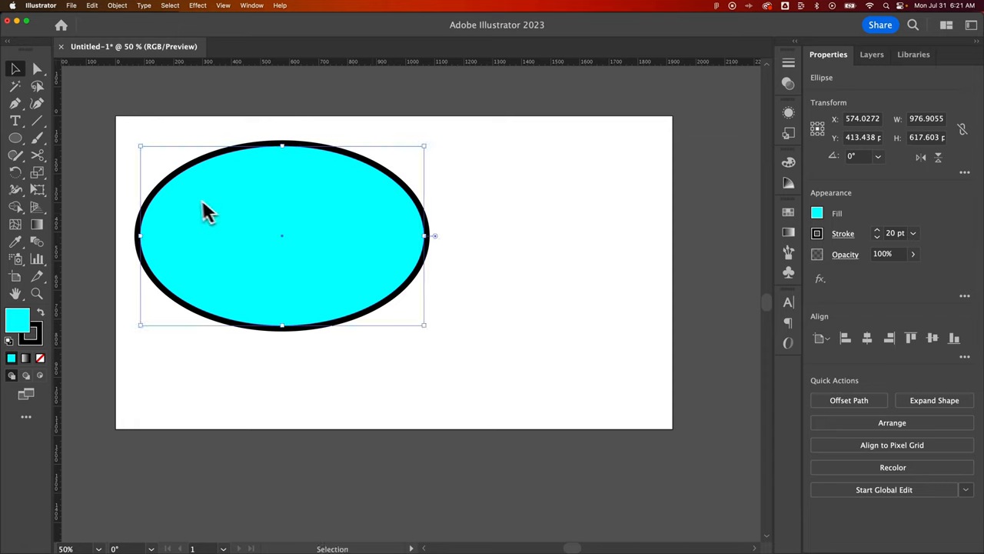
Draw a cyan circle right of the ellipse, enlarged to nearly the ellipse's height.
{"action": "left_click", "coordinate": [12, 135]}
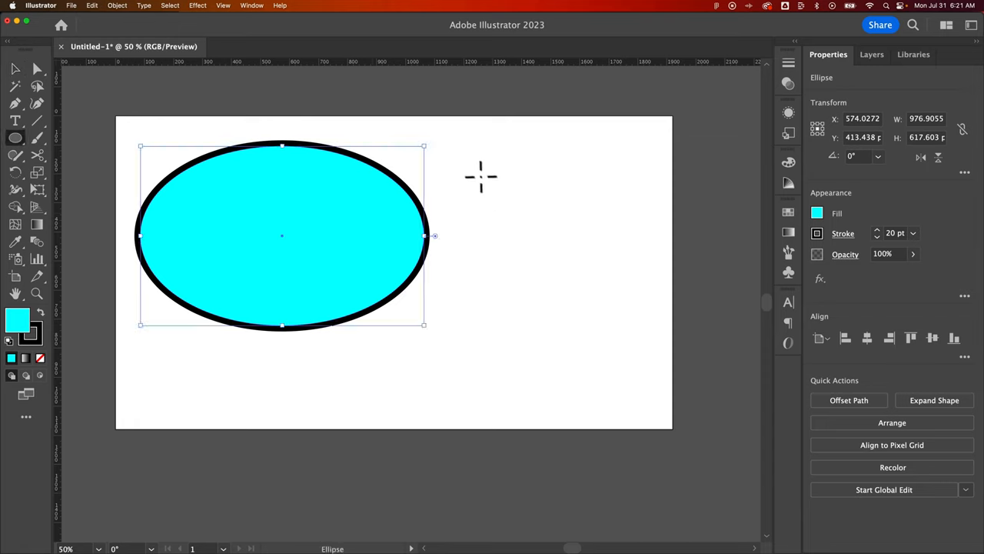
{"action": "left_click_drag", "start_coordinate": [480, 177], "coordinate": [658, 326]}
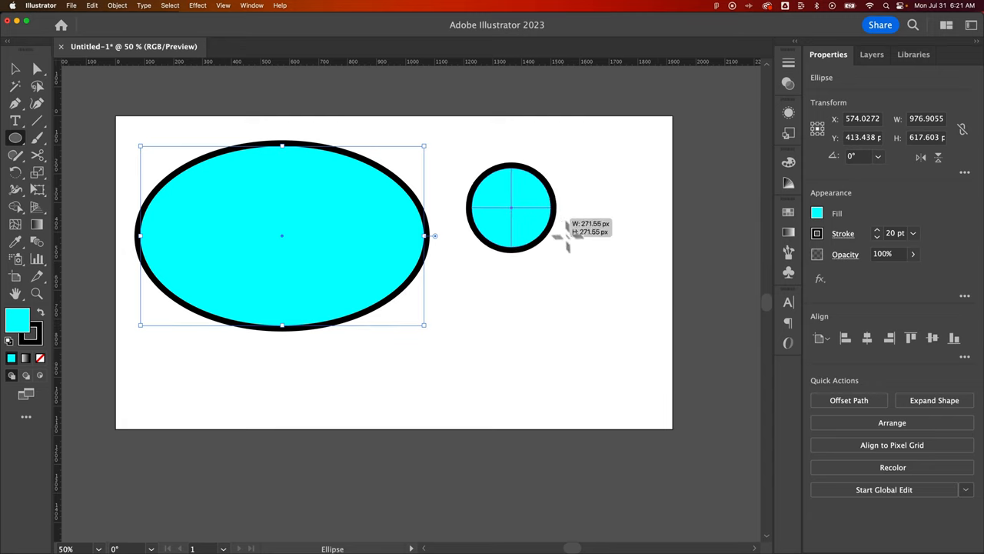
{"action": "left_click_drag", "start_coordinate": [561, 243], "coordinate": [511, 269]}
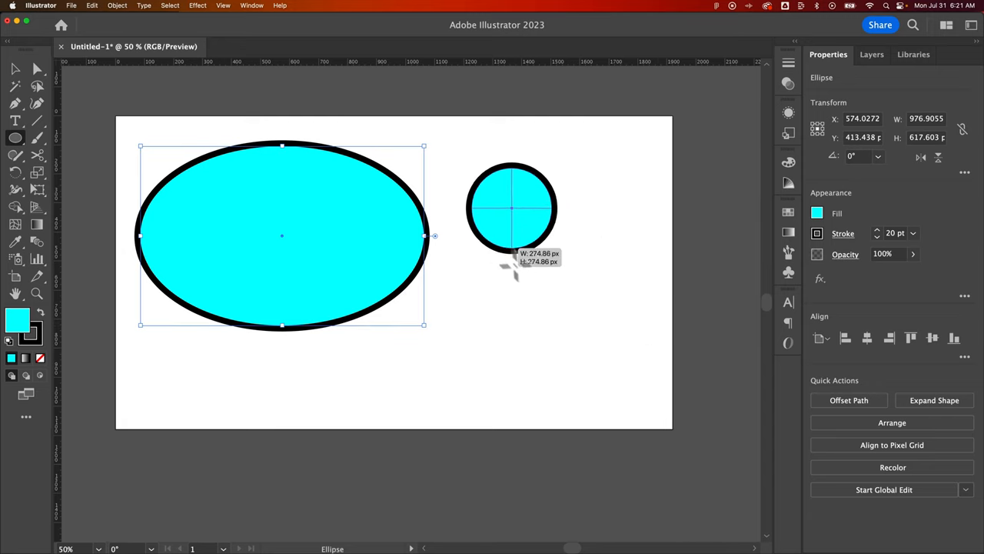
{"action": "left_click_drag", "start_coordinate": [508, 261], "coordinate": [615, 353]}
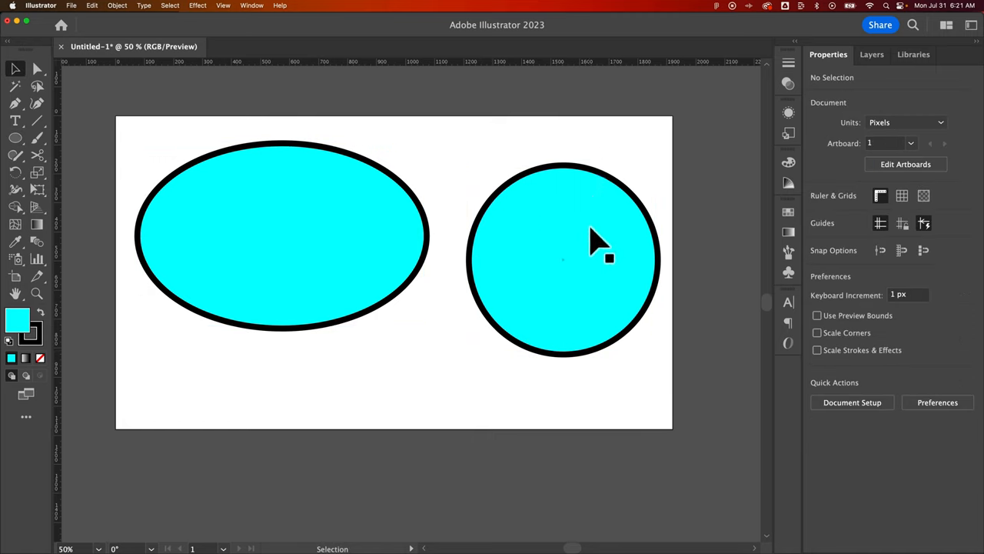
Select the left cyan ellipse on the artboard.
{"action": "left_click", "coordinate": [577, 243]}
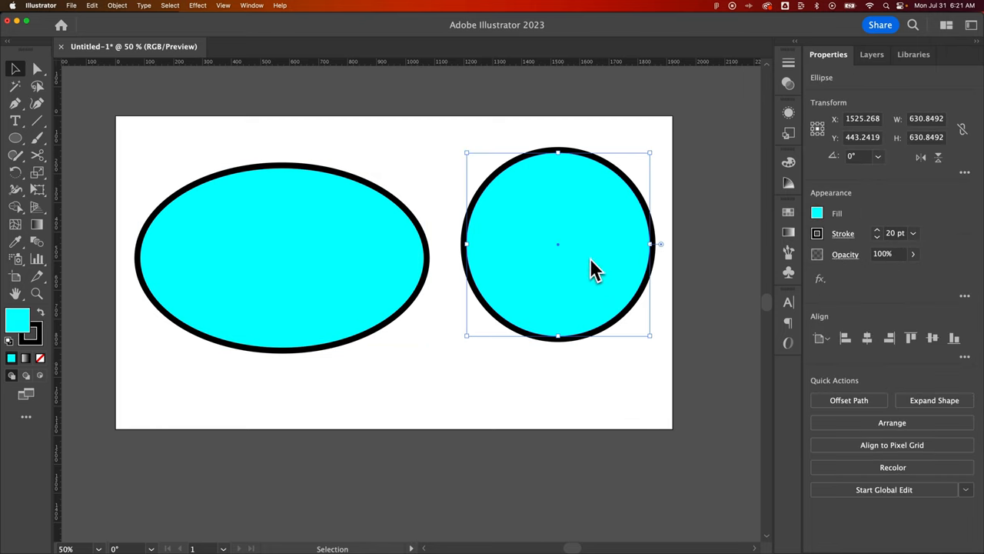
{"action": "mouse_move", "coordinate": [628, 289]}
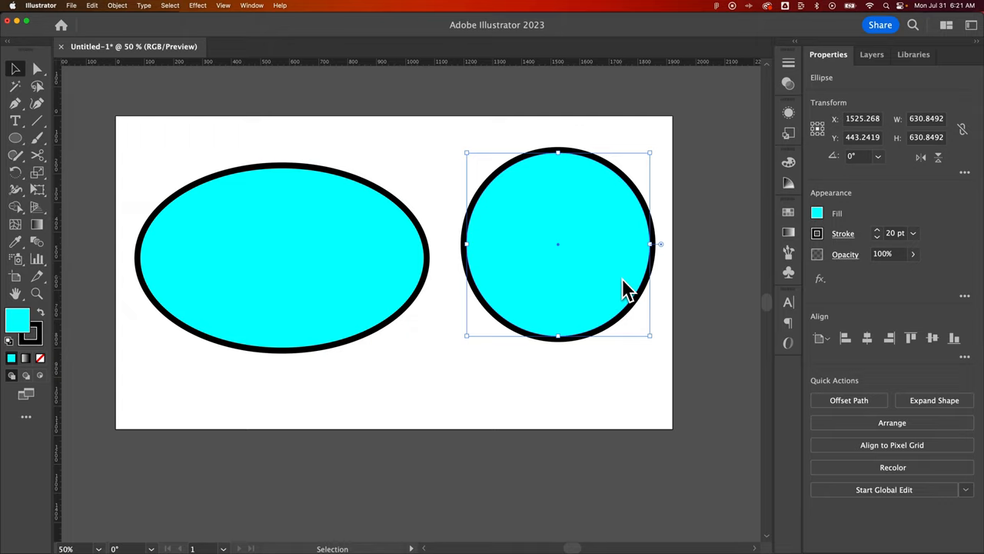
{"action": "left_click", "coordinate": [940, 119]}
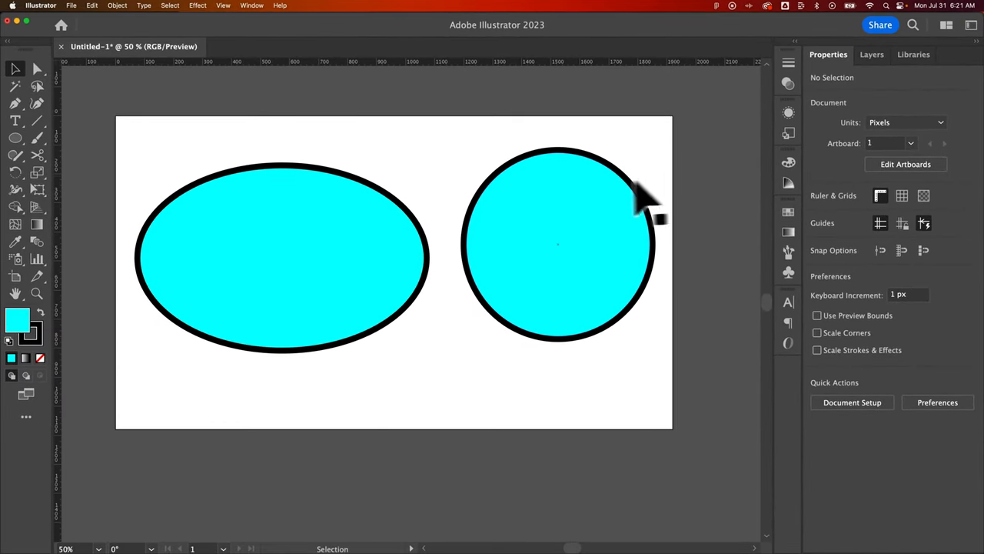
{"action": "left_click", "coordinate": [283, 258]}
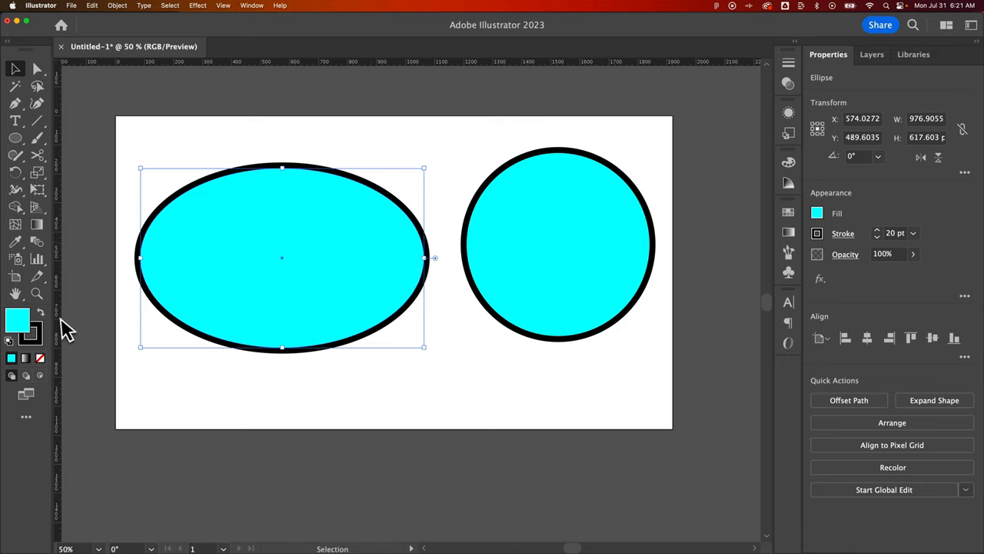
{"action": "mouse_move", "coordinate": [43, 336]}
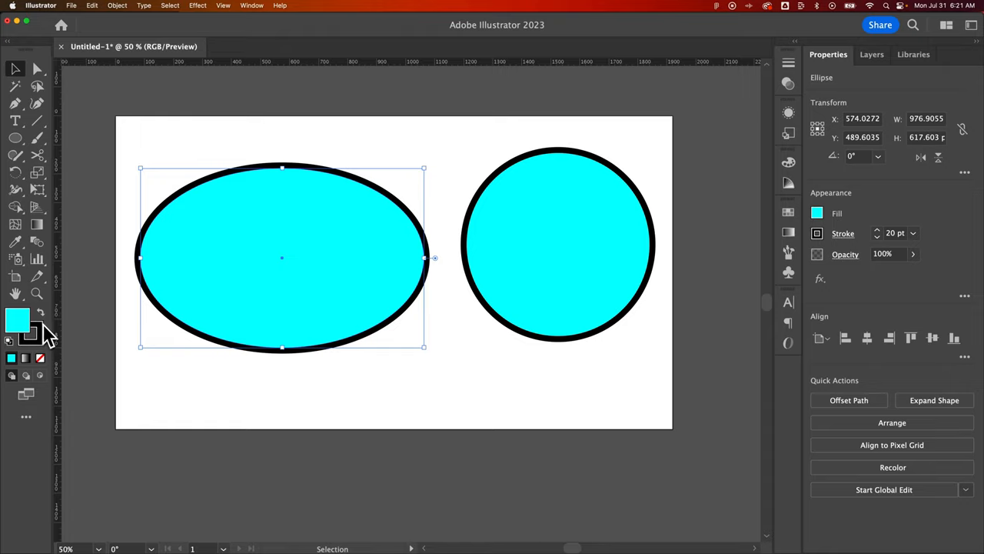
{"action": "mouse_move", "coordinate": [39, 337]}
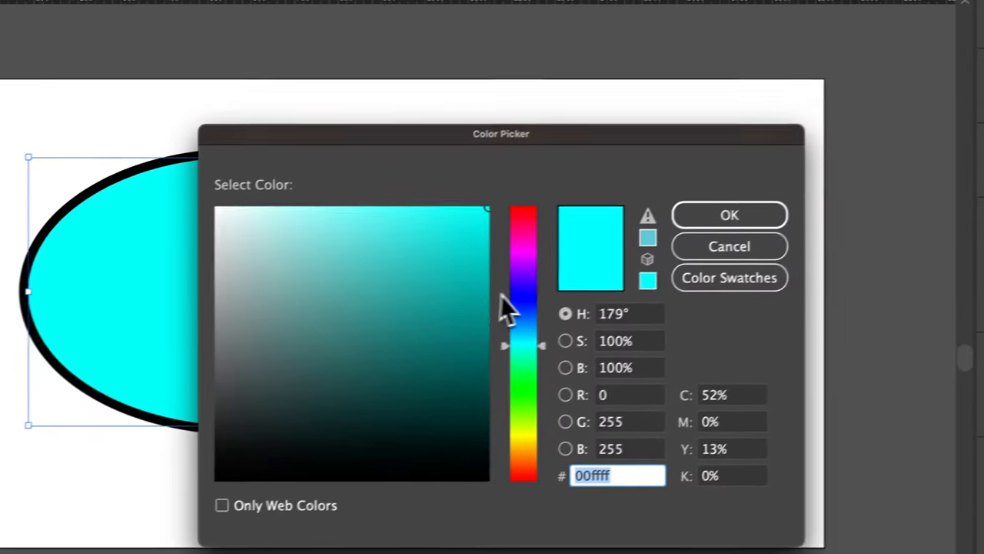
Set the left ellipse's fill to purple d614f2.
{"action": "type", "text": "d614f2"}
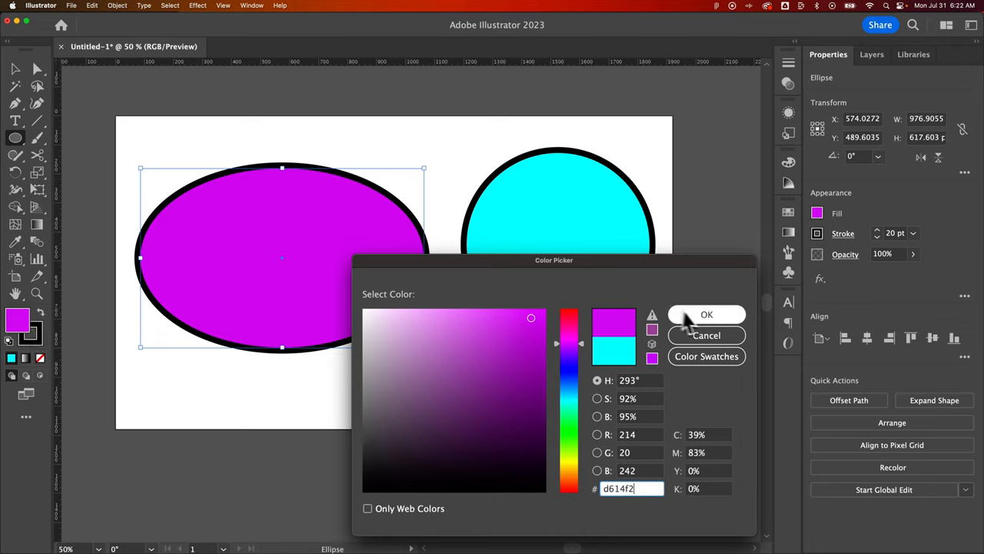
{"action": "left_click", "coordinate": [707, 313]}
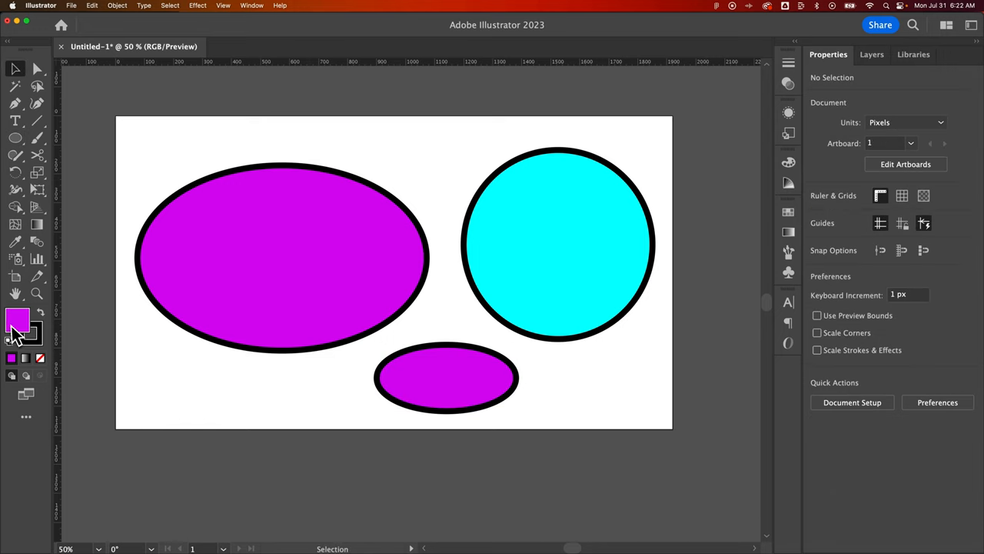
Set the default fill colour to bright green 16ef2a.
{"action": "double_click", "coordinate": [12, 317]}
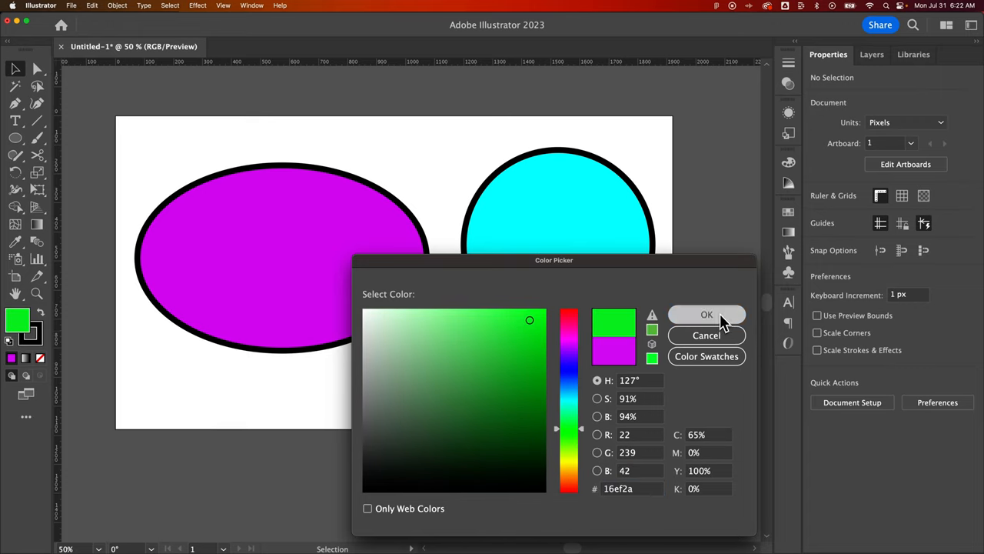
{"action": "left_click", "coordinate": [708, 314]}
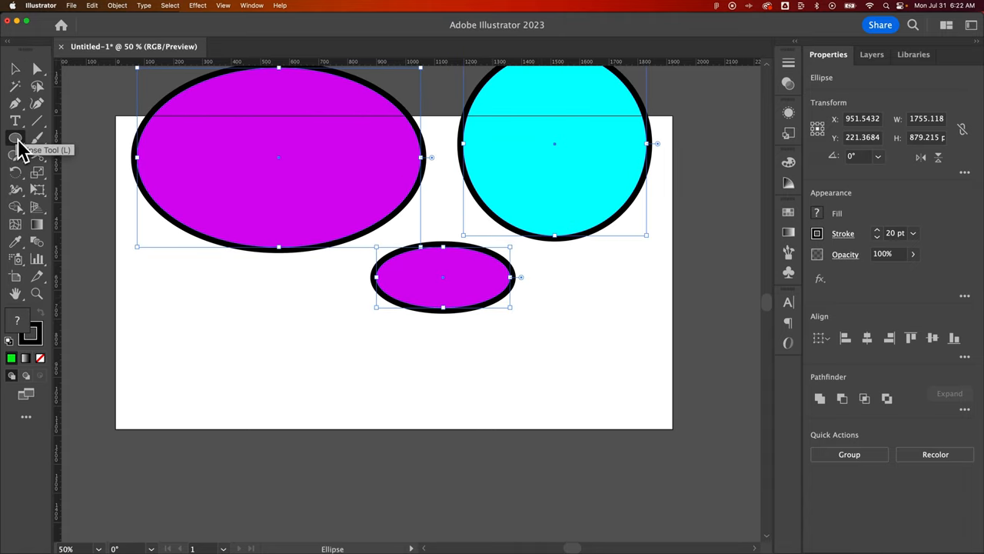
{"action": "mouse_move", "coordinate": [98, 260]}
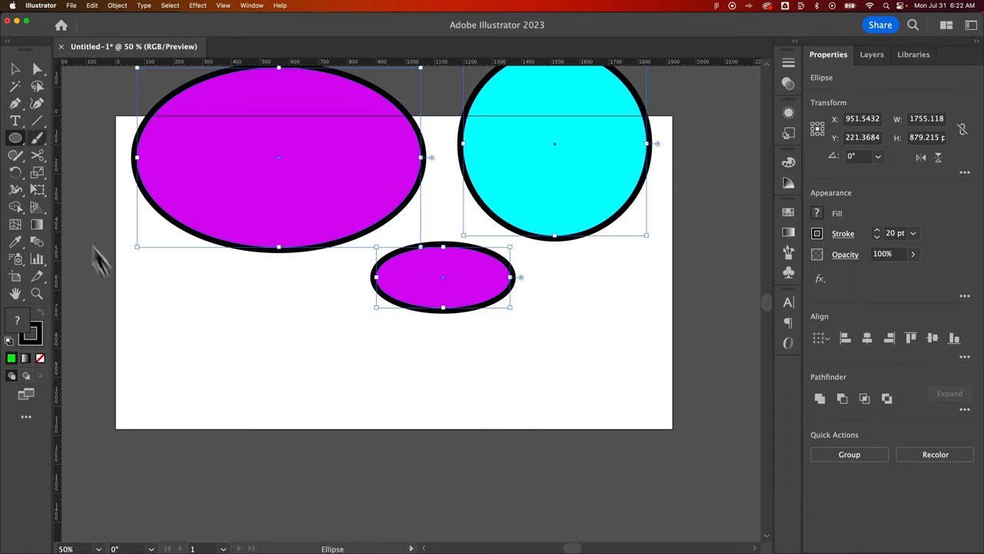
Draw a green ellipse with the thick black outline at the artboard's lower left.
{"action": "left_click", "coordinate": [285, 363]}
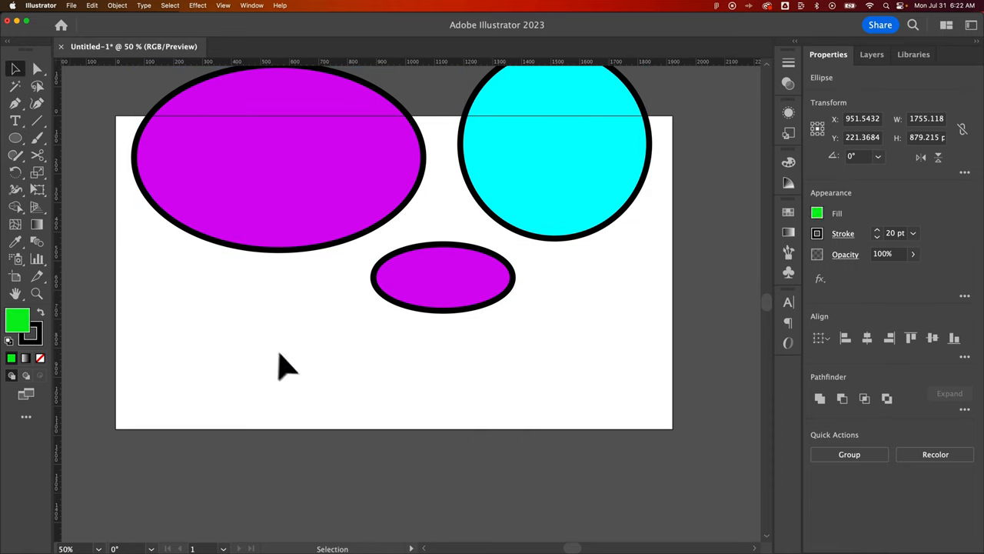
{"action": "left_click", "coordinate": [286, 367]}
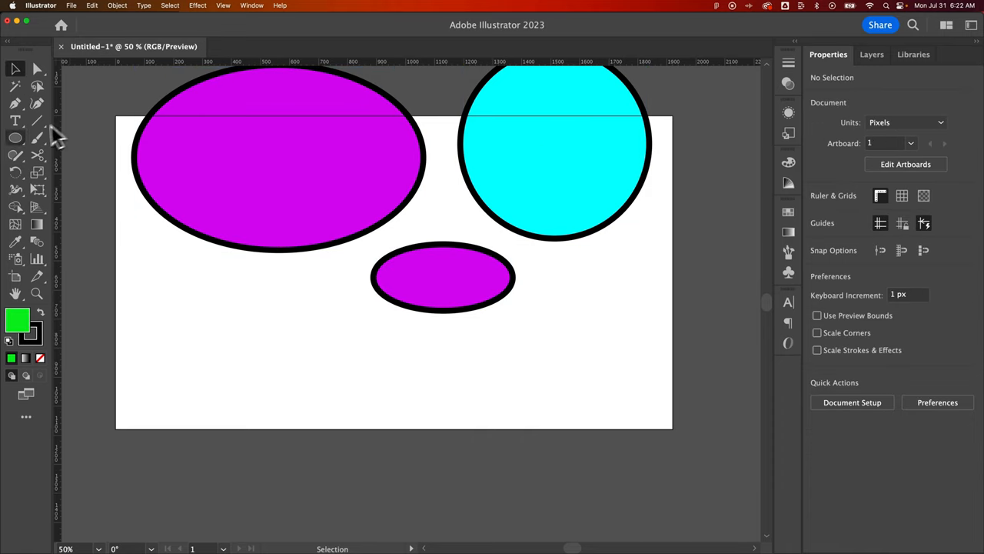
{"action": "left_click", "coordinate": [12, 139]}
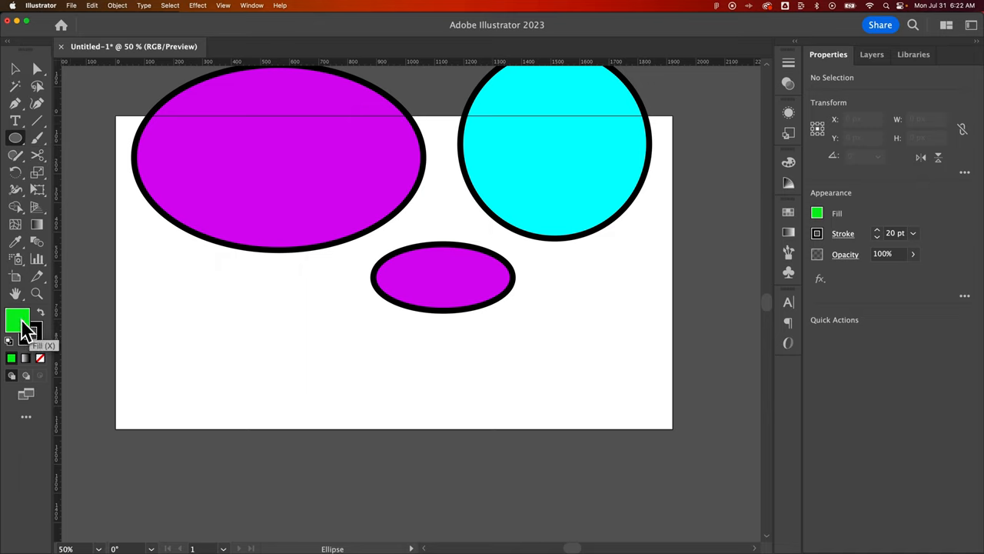
{"action": "left_click_drag", "start_coordinate": [177, 300], "coordinate": [372, 408]}
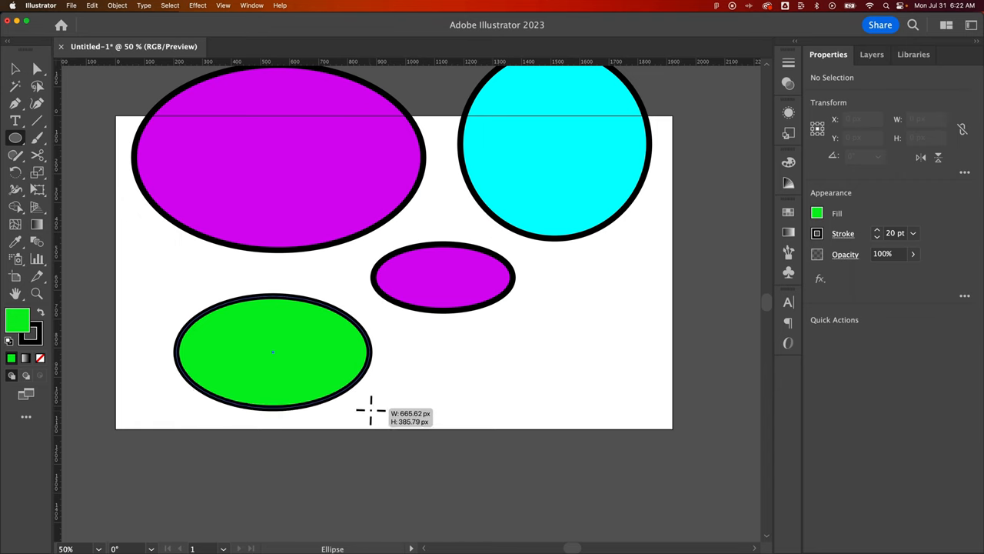
{"action": "left_click", "coordinate": [274, 350]}
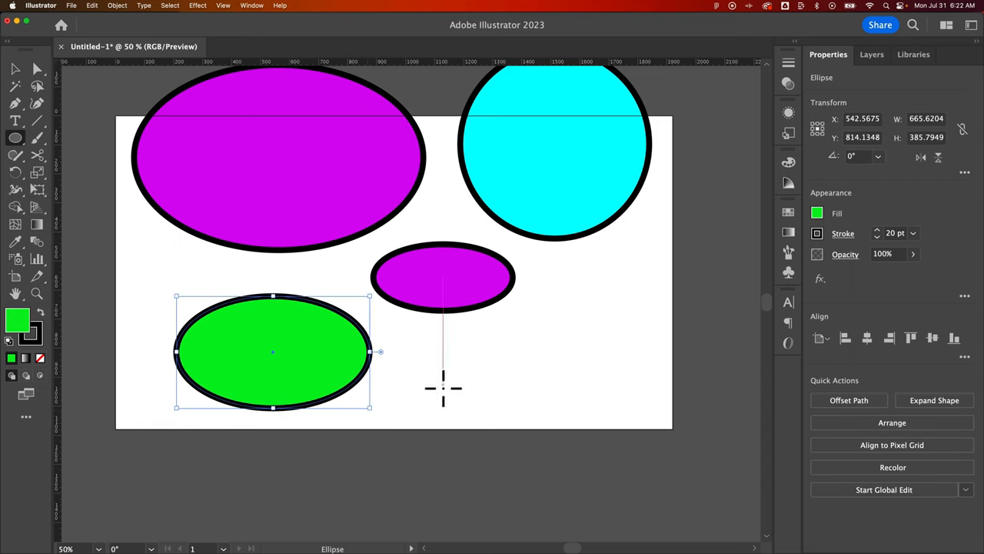